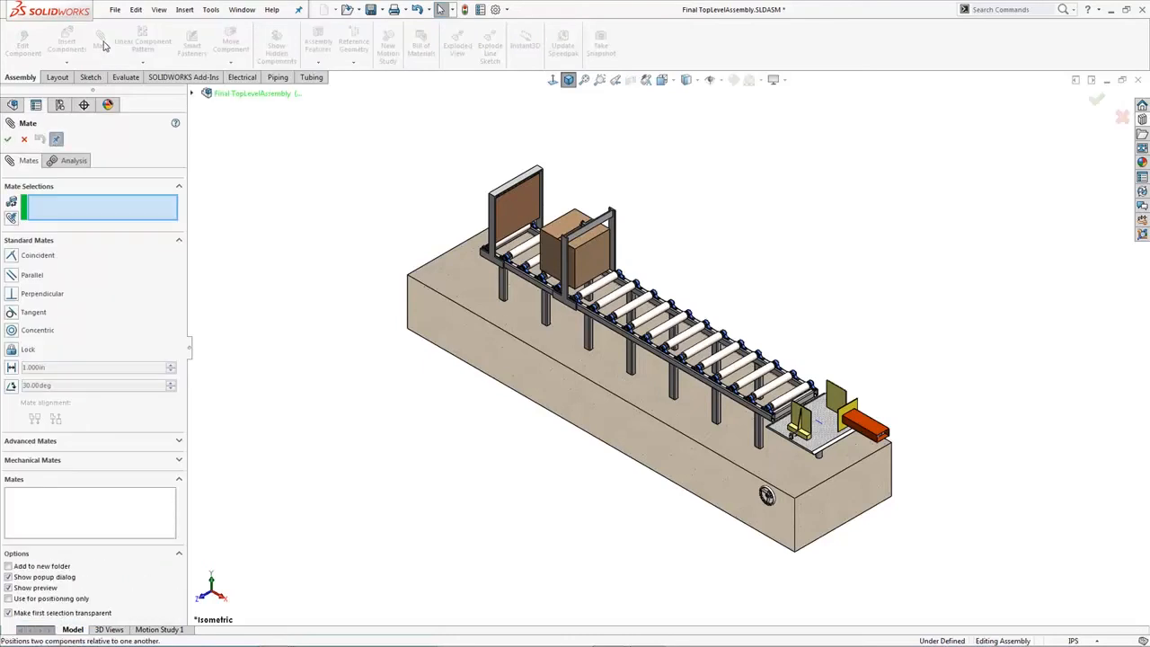
mouse_move(104, 61)
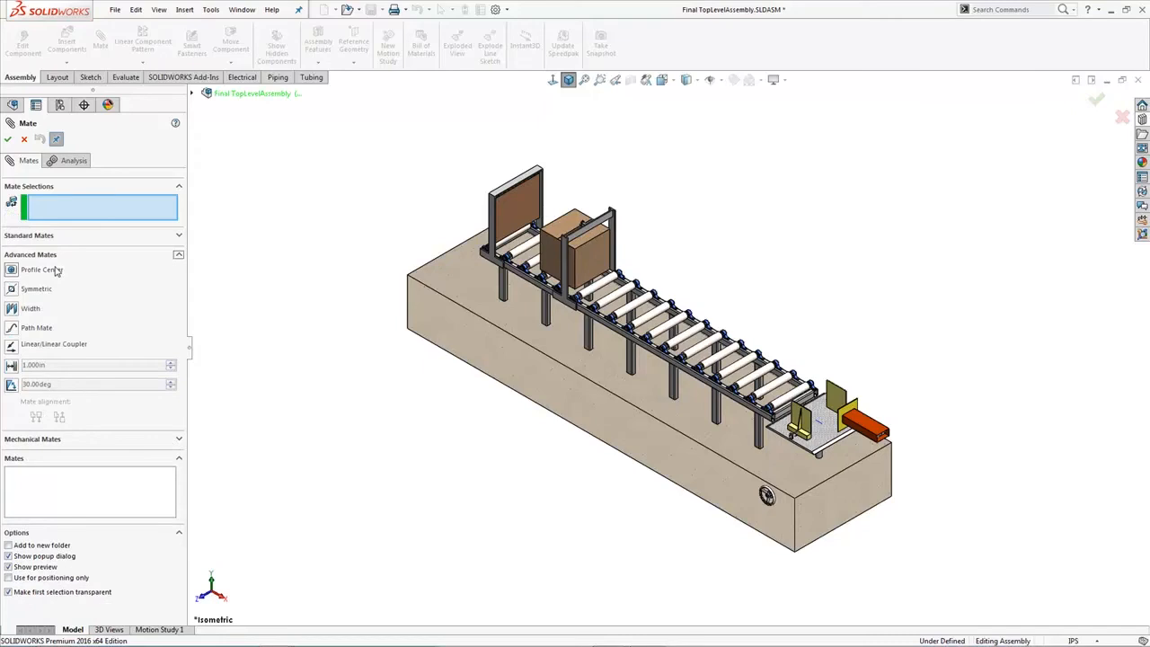
mouse_move(41, 270)
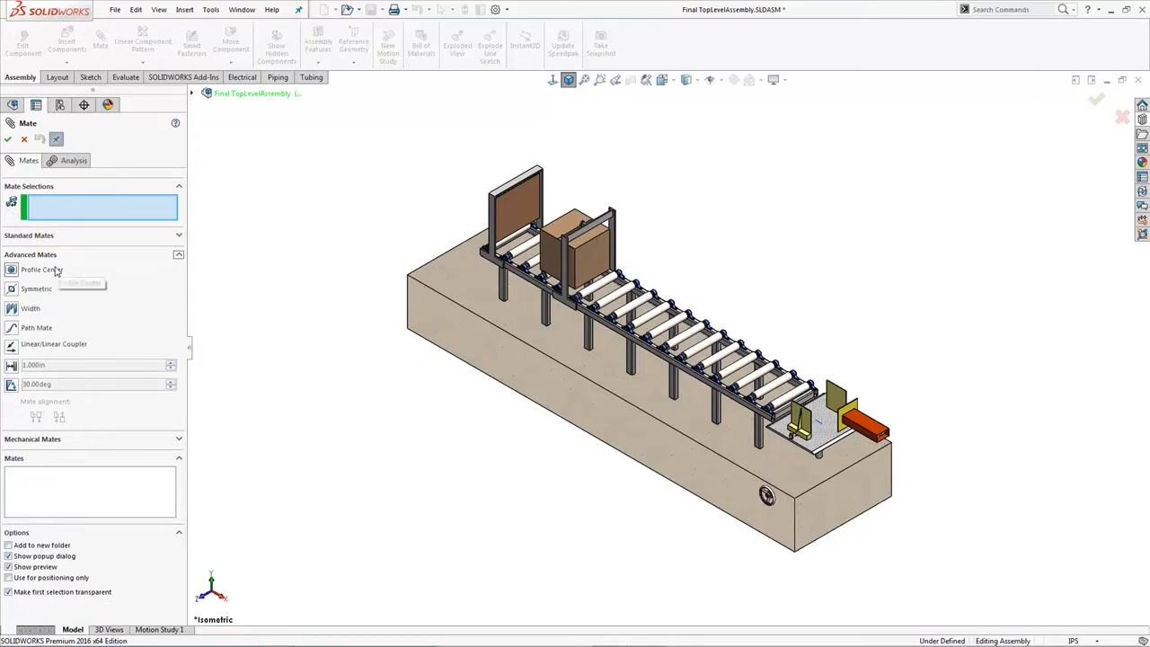
mouse_move(41, 269)
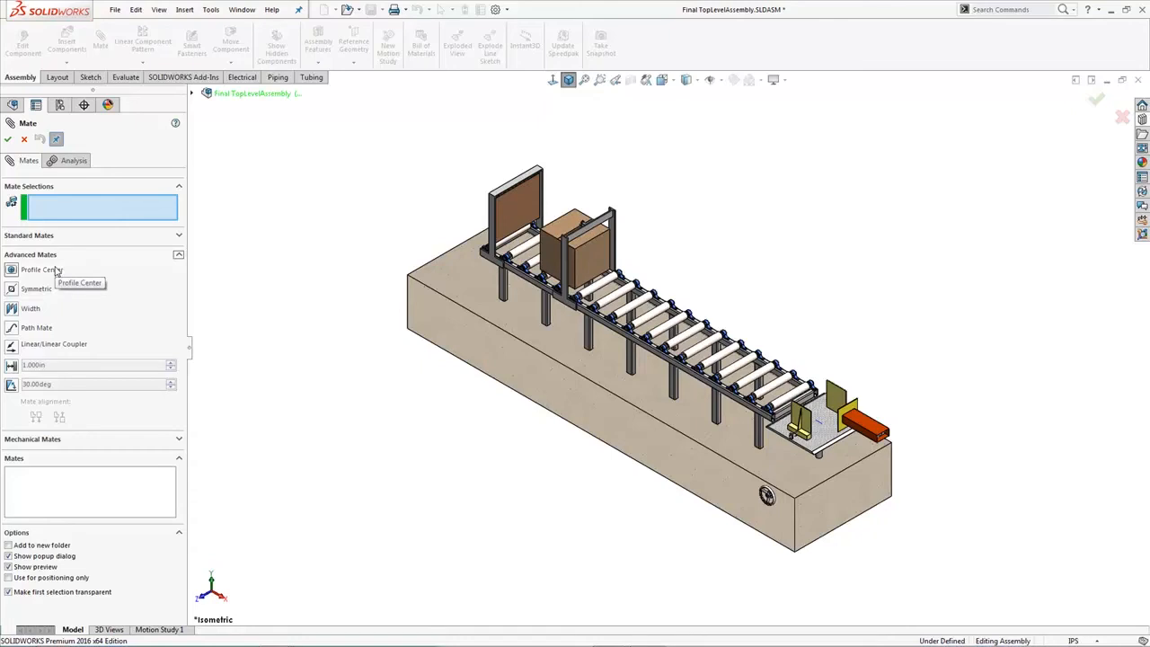
mouse_move(47, 297)
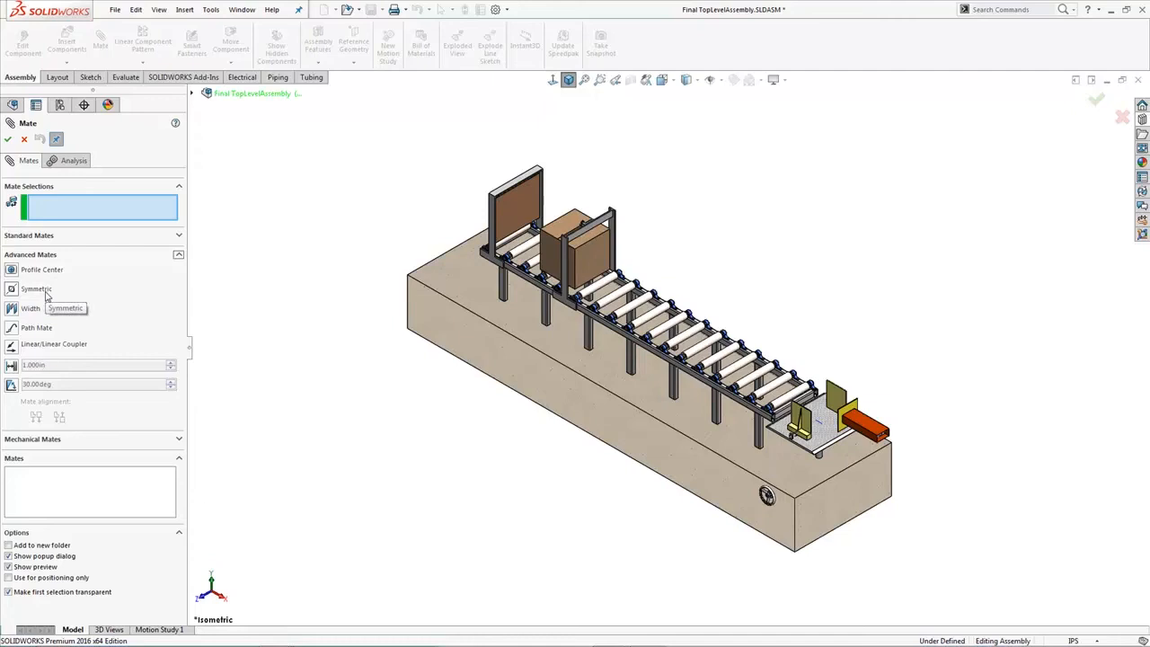
mouse_move(50, 309)
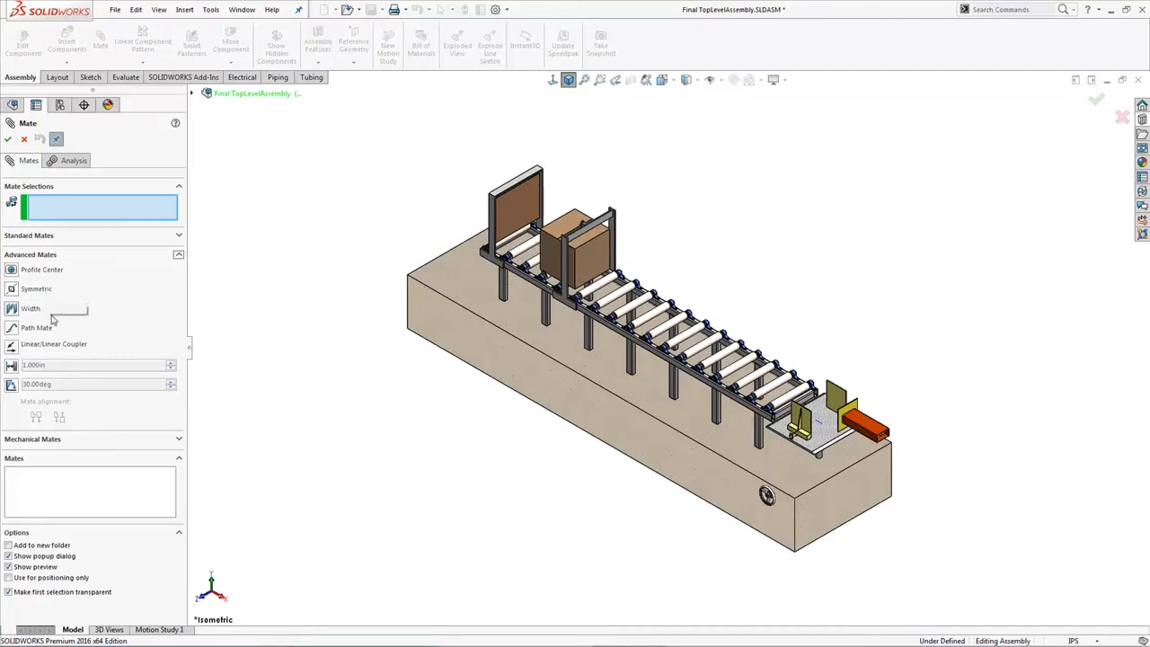
mouse_move(32, 309)
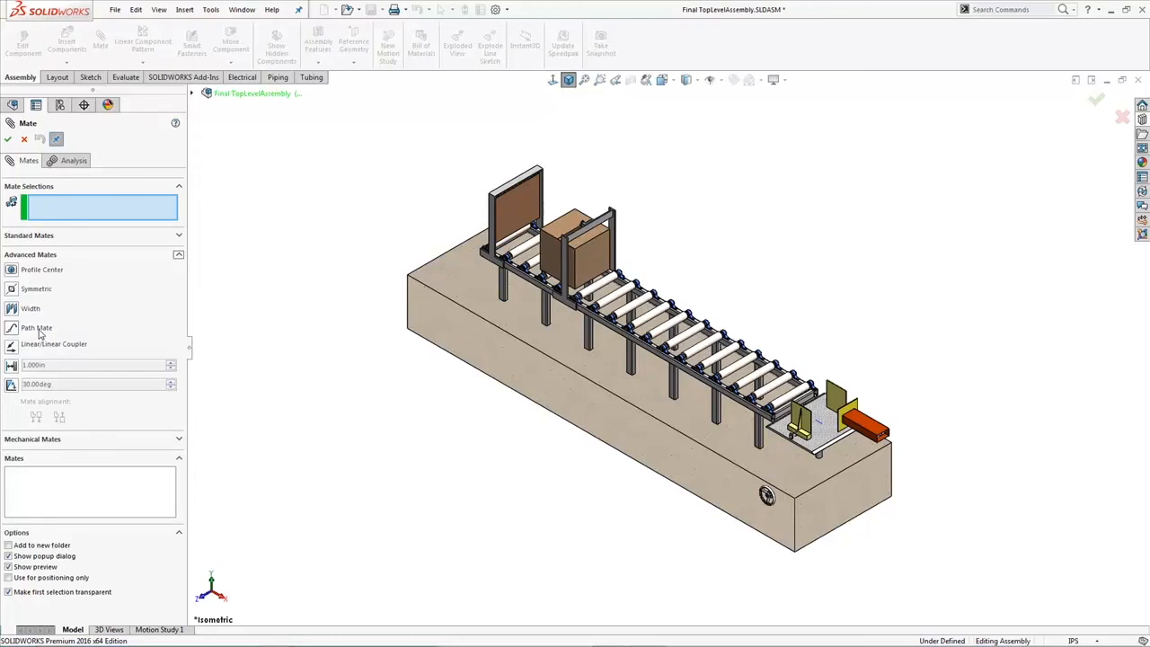
mouse_move(36, 327)
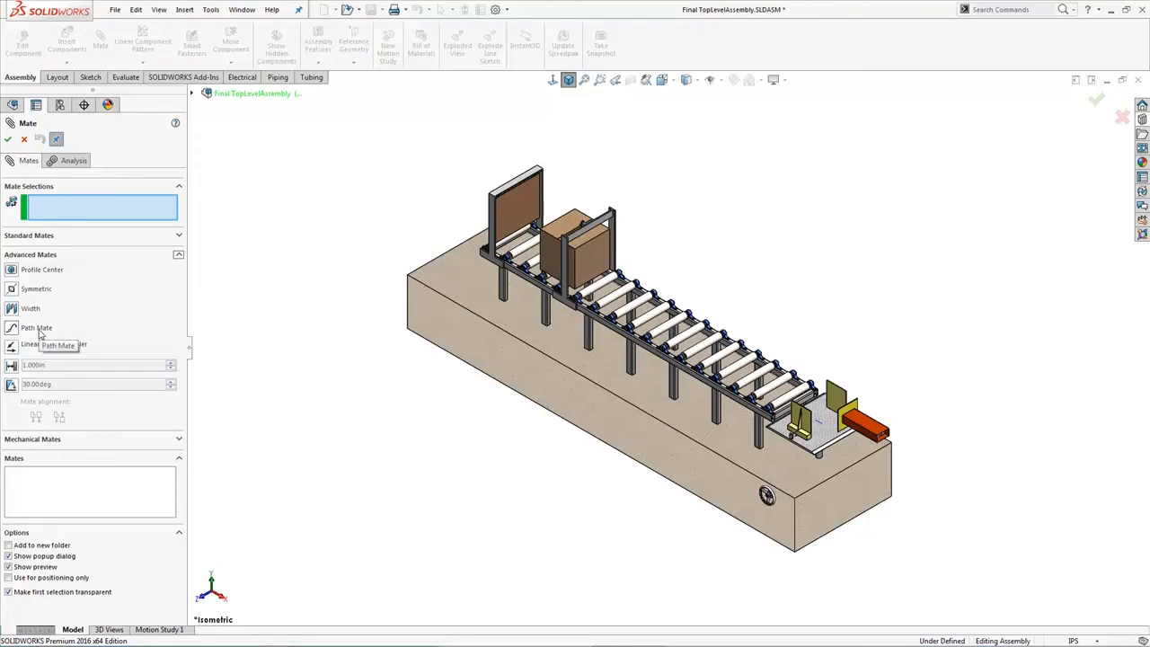
mouse_move(54, 345)
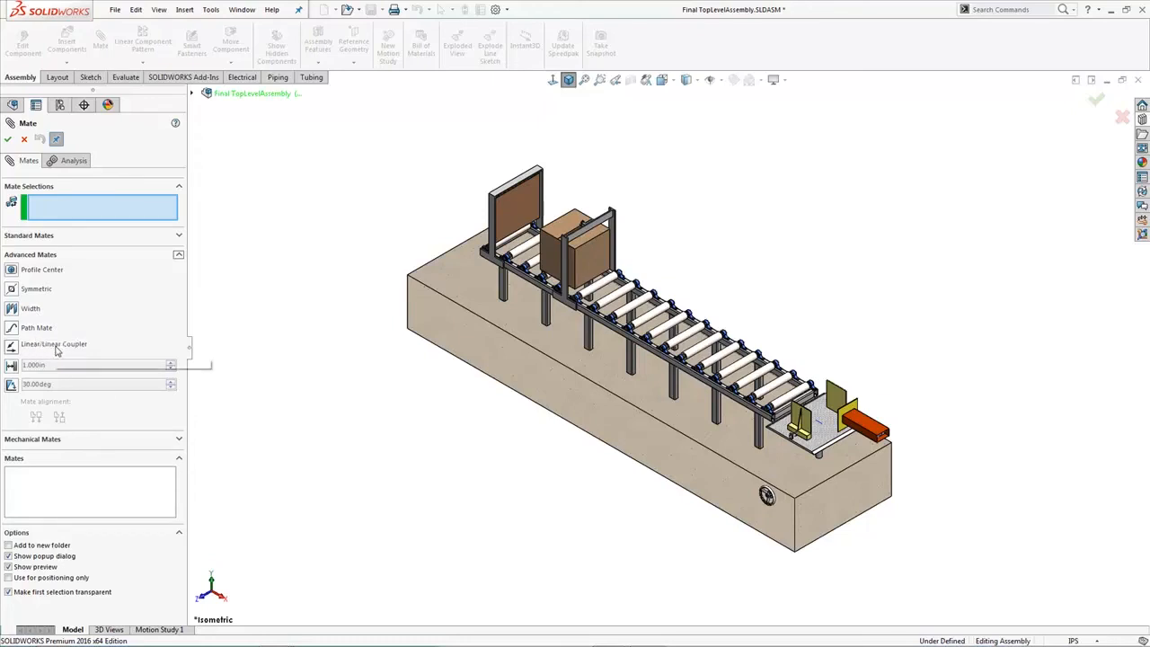
mouse_move(54, 345)
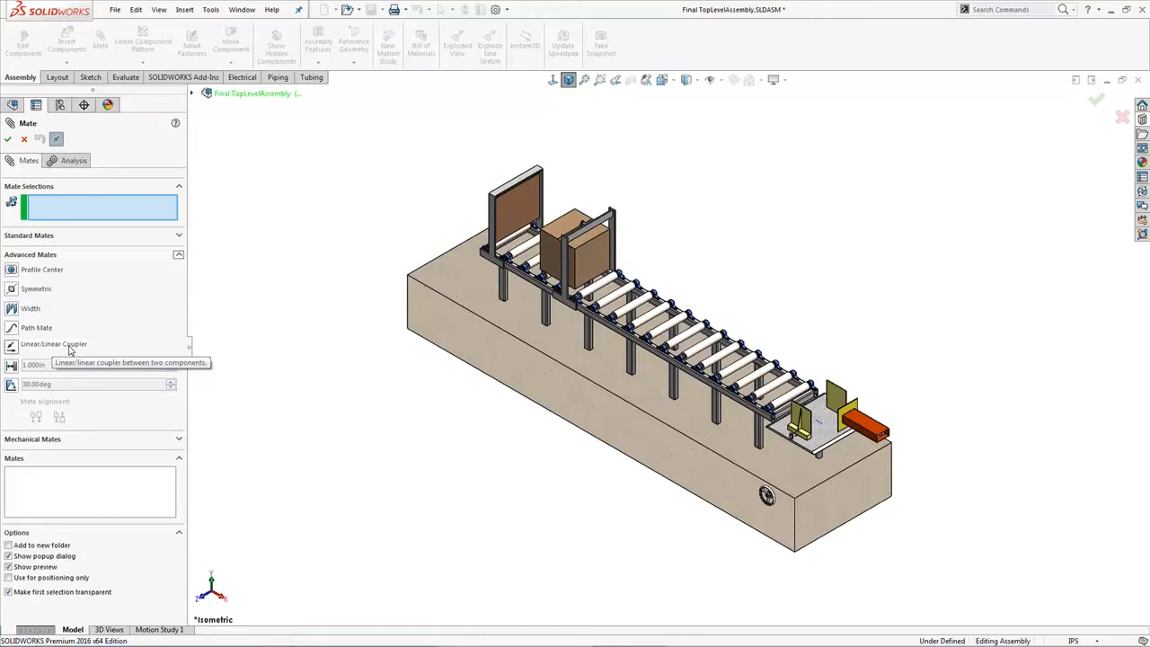
mouse_move(39, 381)
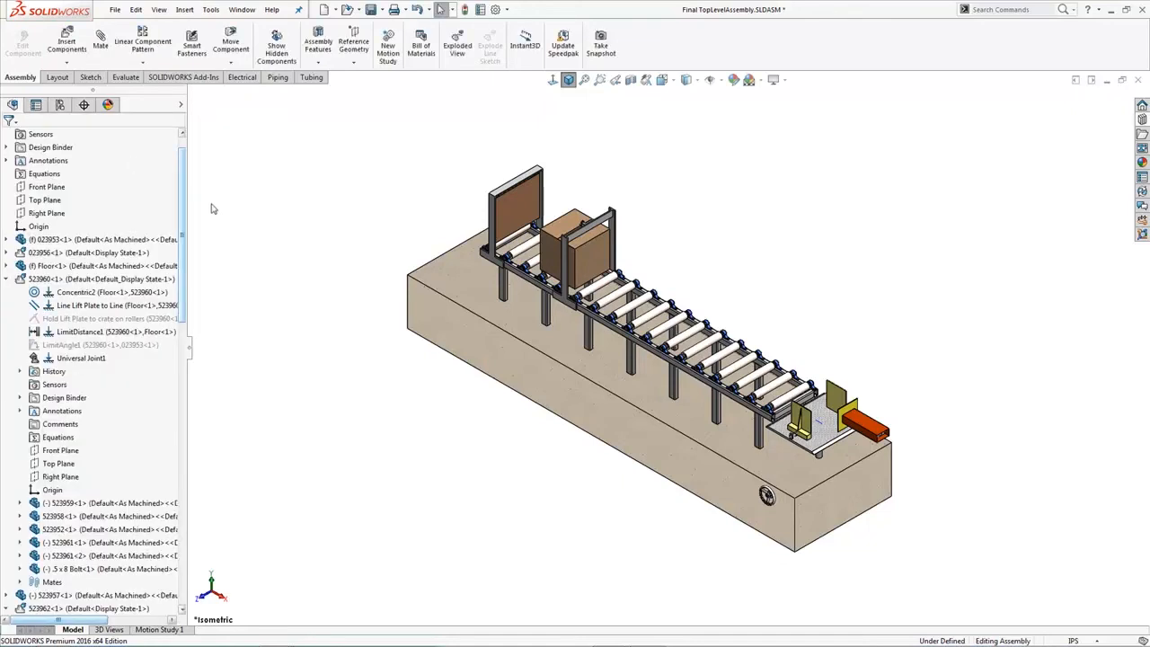
- Open the plate-and-post sub-assembly and expand its Mates folder to review them
left_click(100, 278)
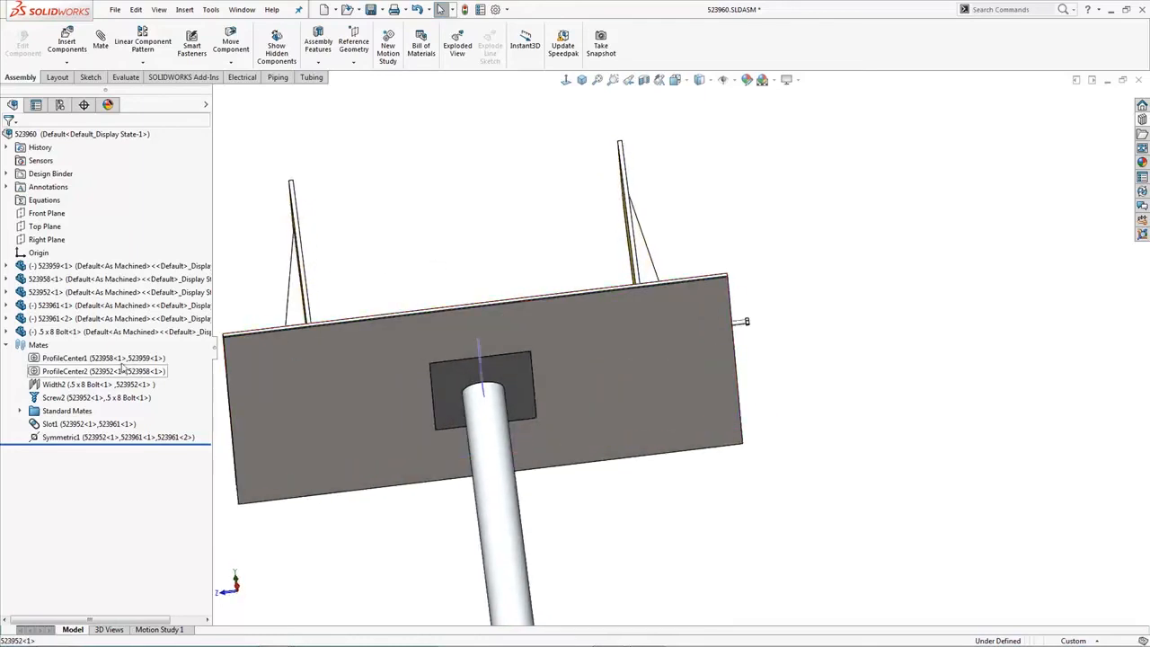
left_click(65, 357)
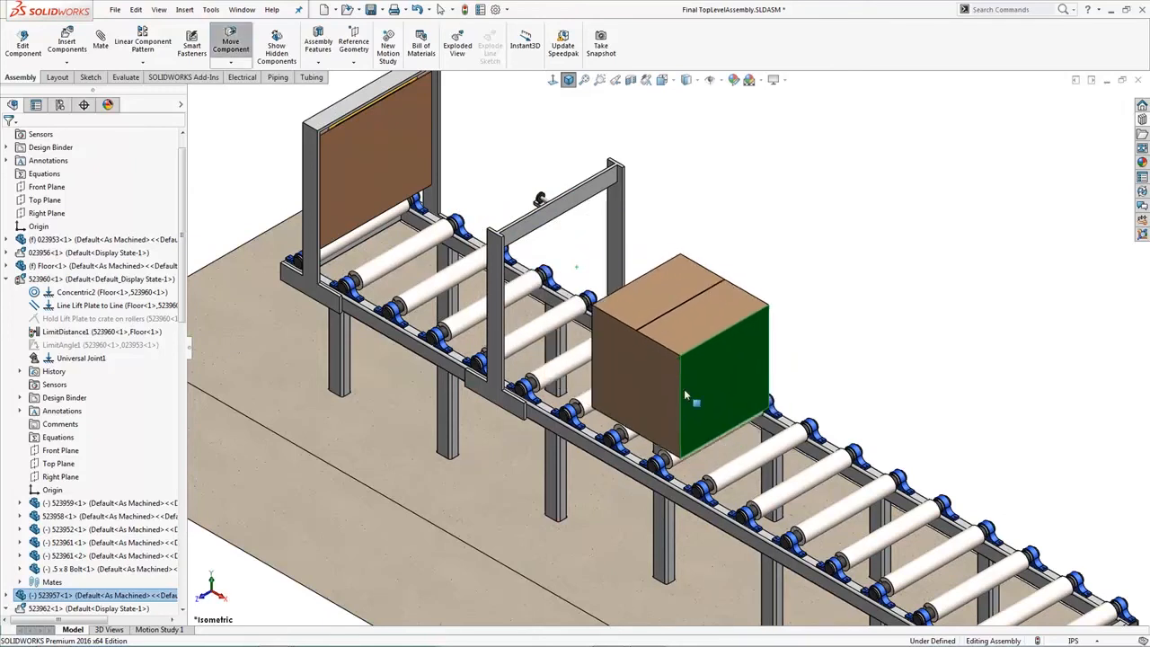
- Slide the crate along the conveyor path and back toward the first gate
left_click_drag(686, 395, 445, 266)
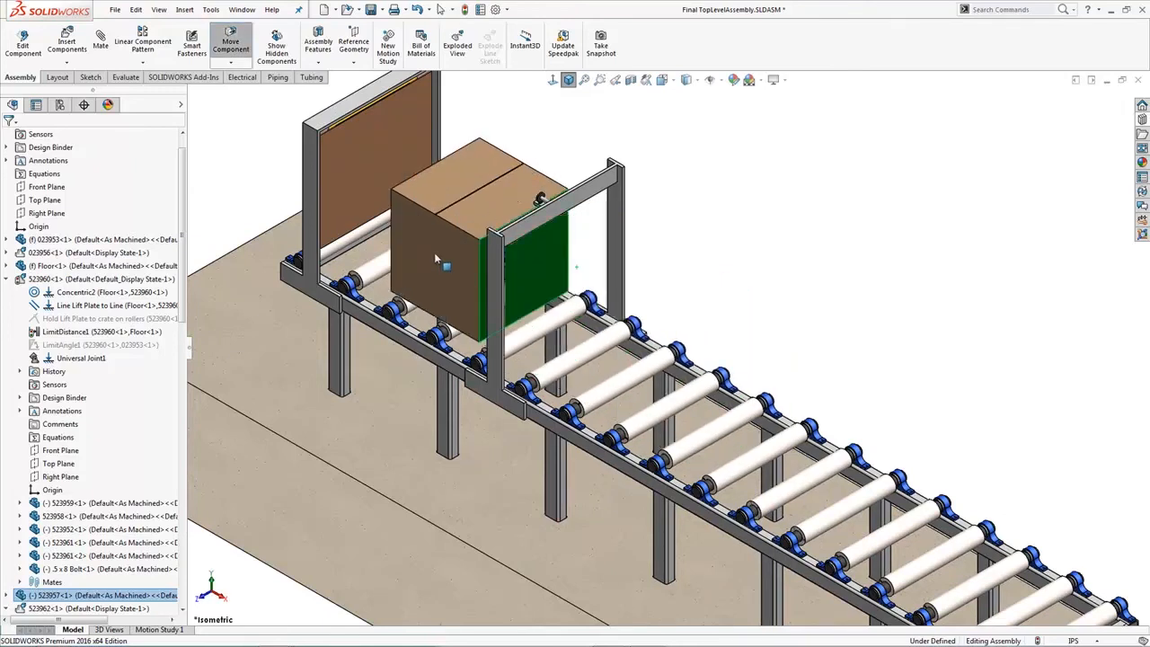
left_click_drag(446, 266, 252, 209)
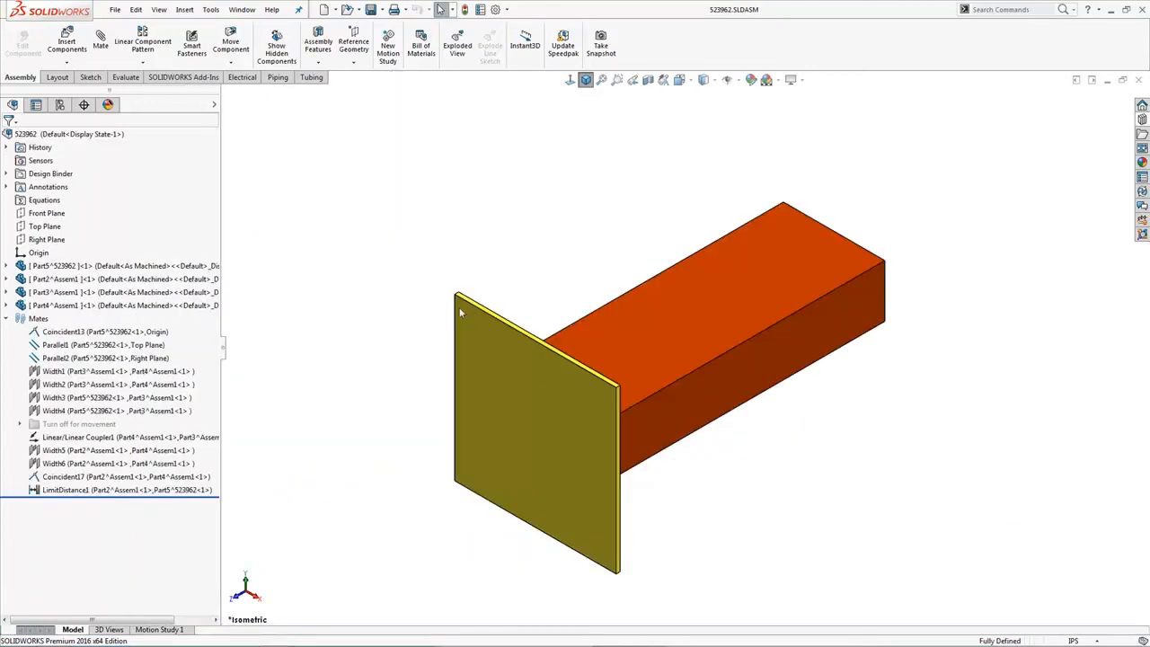
mouse_move(503, 277)
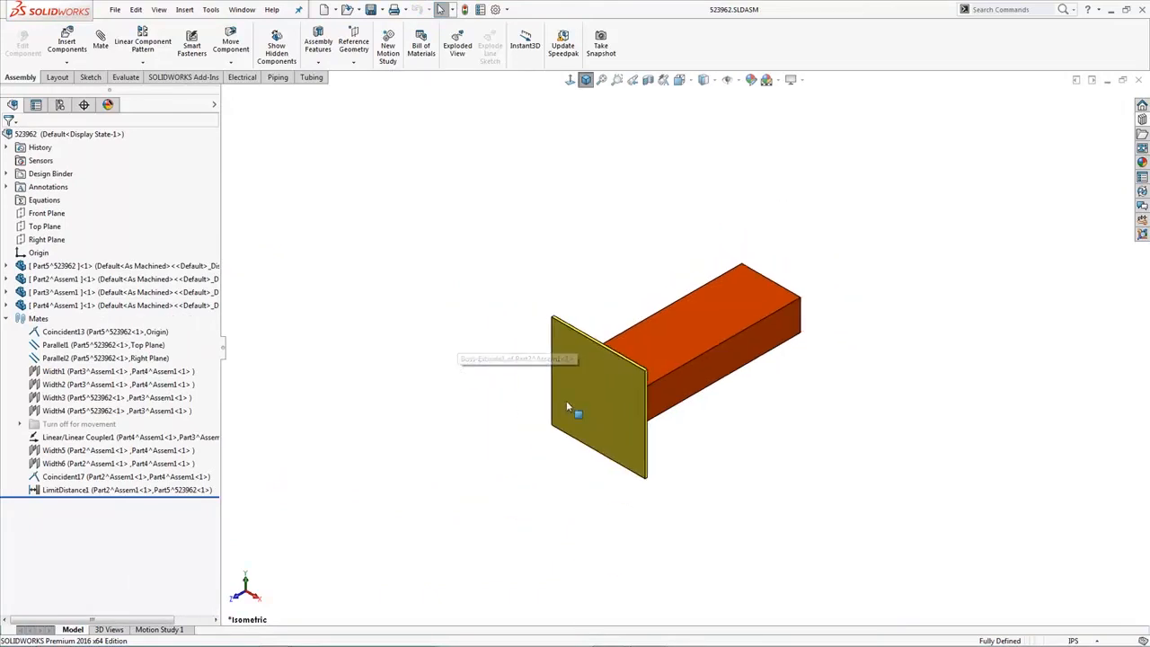
- Extend the slide's end plate out to its coupler limit and retract it fully, twice, then deselect
left_click(596, 396)
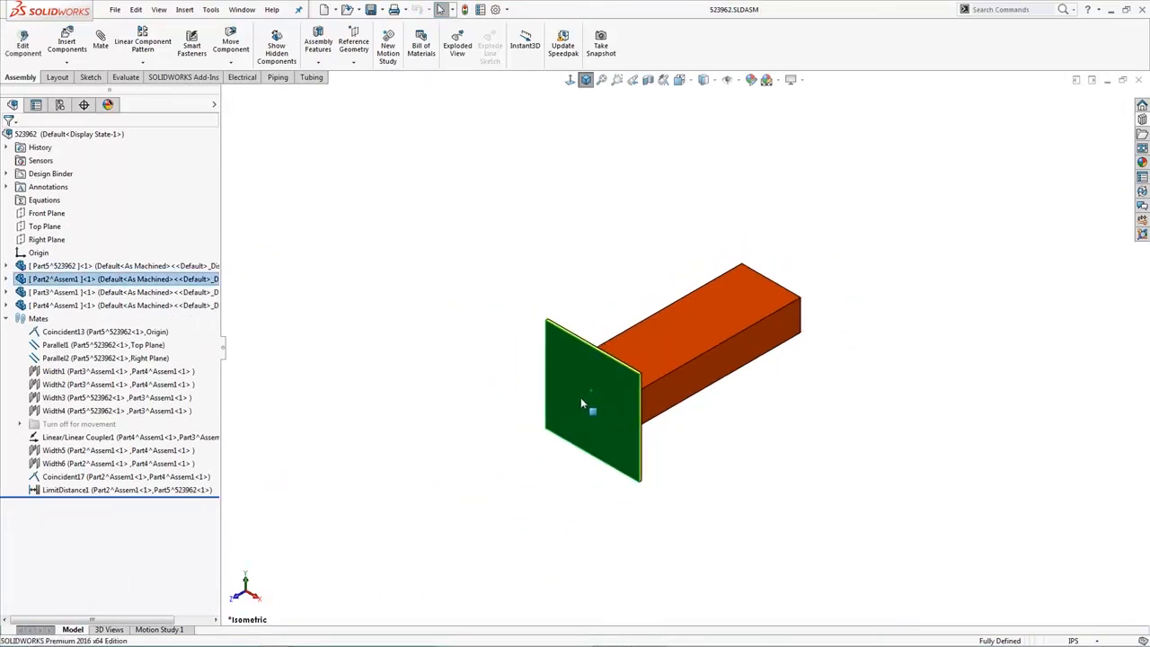
left_click_drag(589, 403, 445, 492)
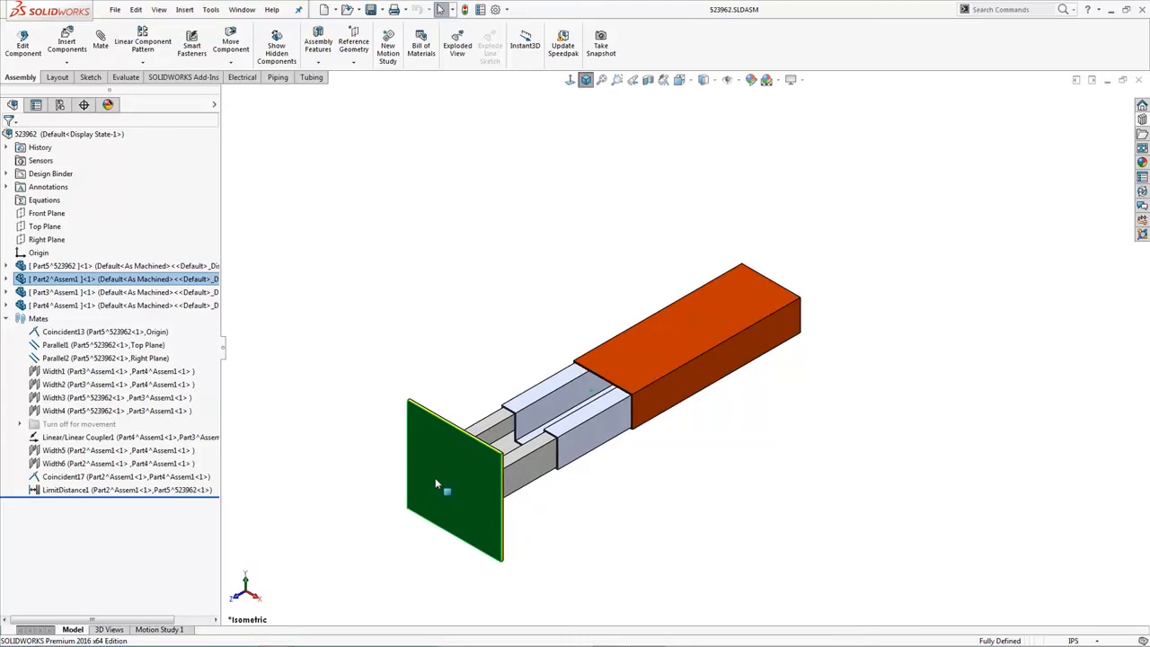
left_click_drag(445, 489, 538, 433)
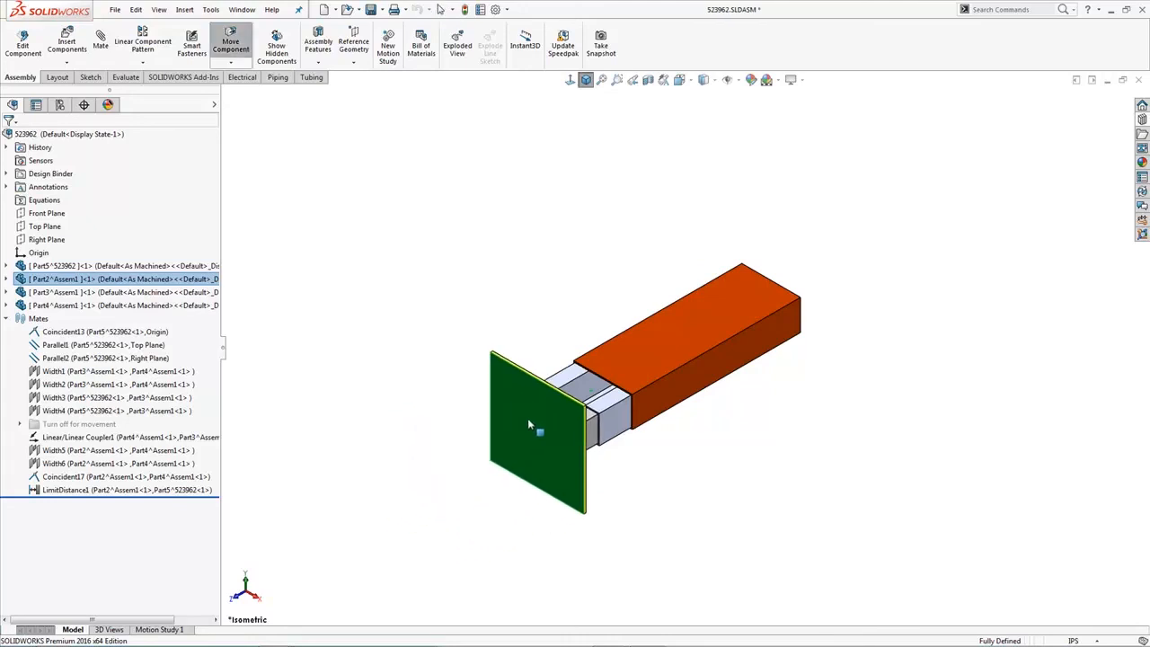
left_click_drag(538, 428, 332, 554)
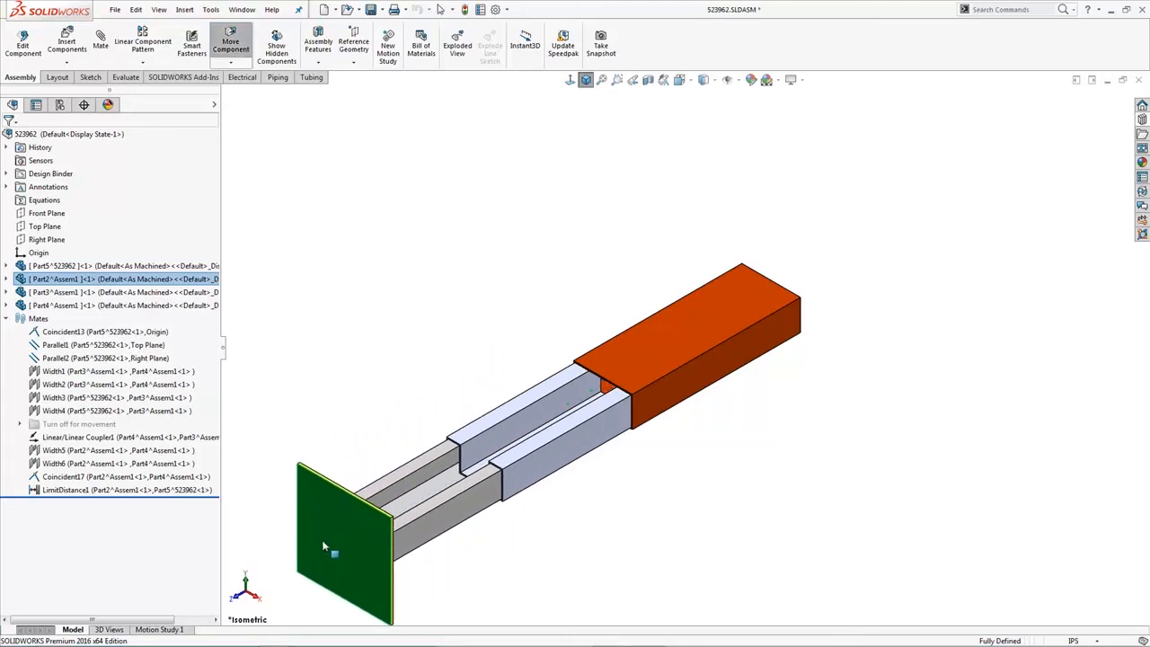
left_click_drag(345, 548, 391, 530)
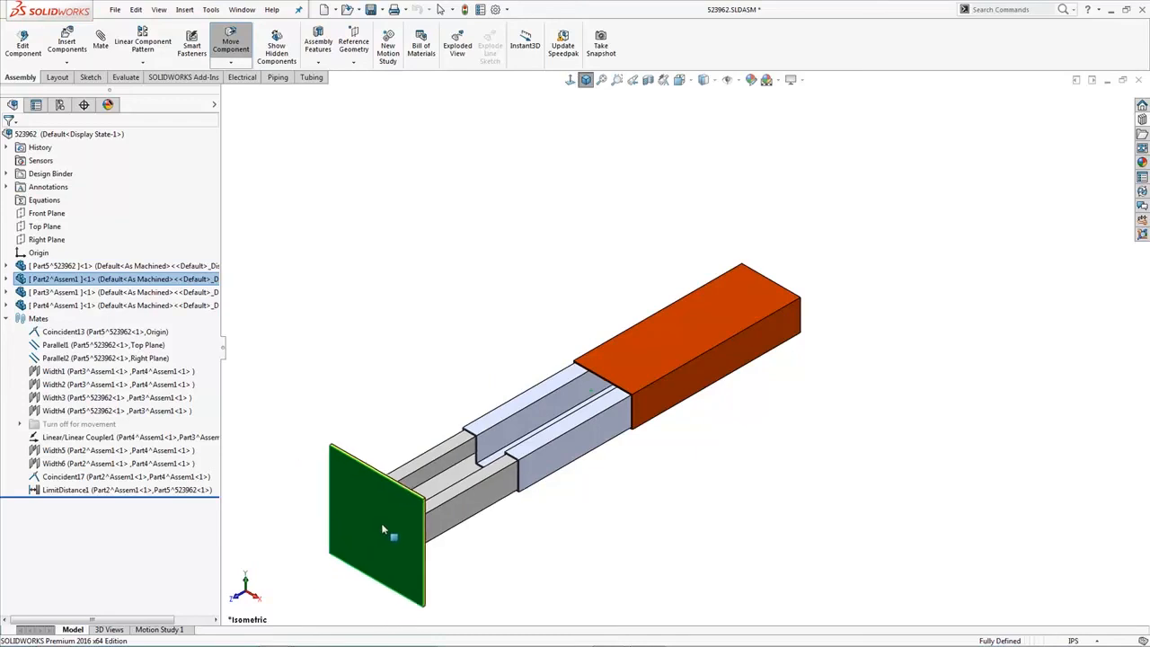
left_click_drag(386, 530, 584, 413)
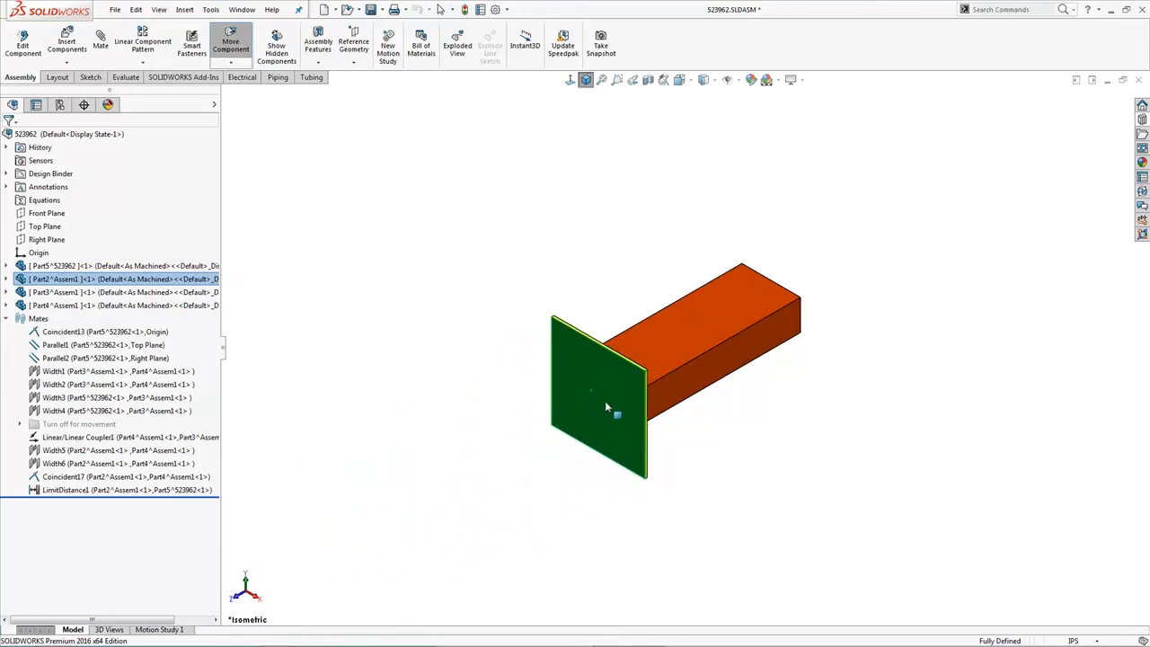
left_click(543, 268)
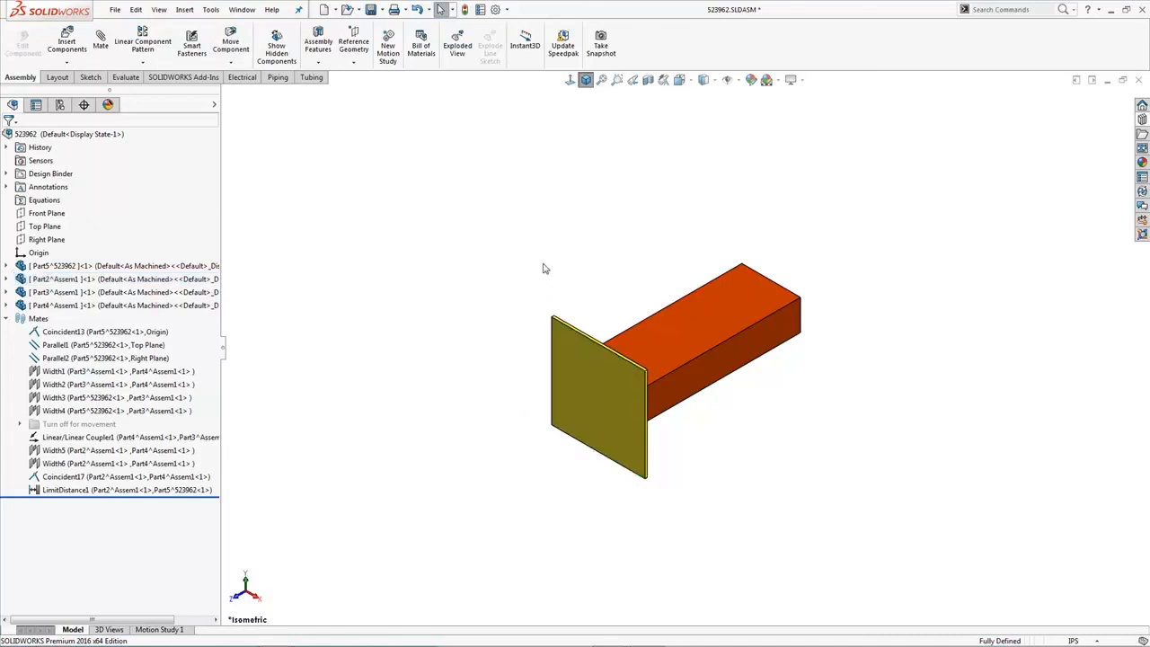